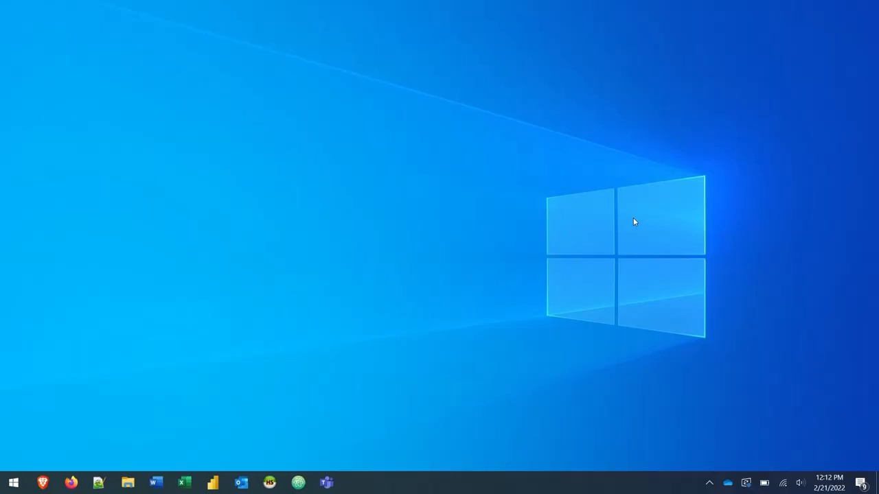
mouse_move(478, 339)
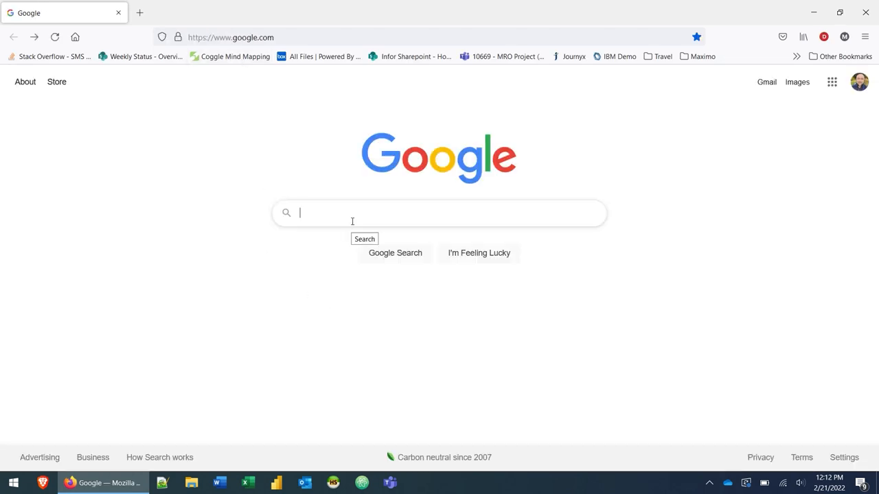
Search Google for 'ilok' and go to the iLok.com home page.
type("ilok")
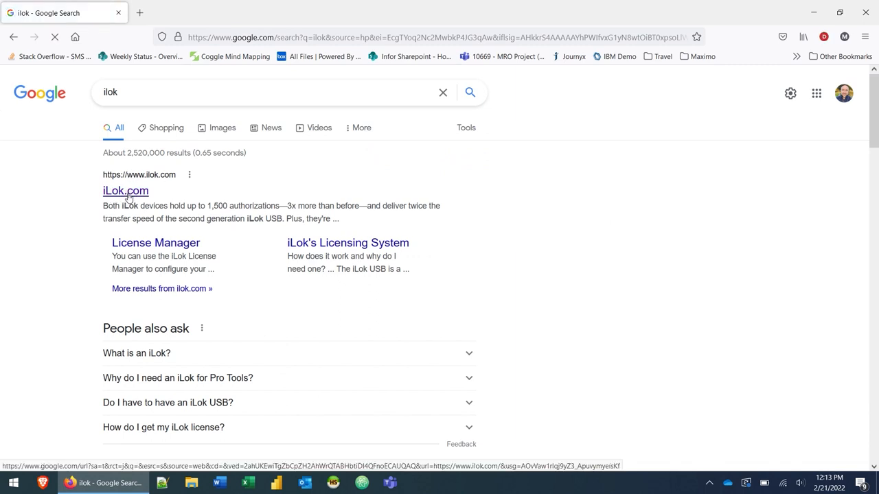
left_click(125, 191)
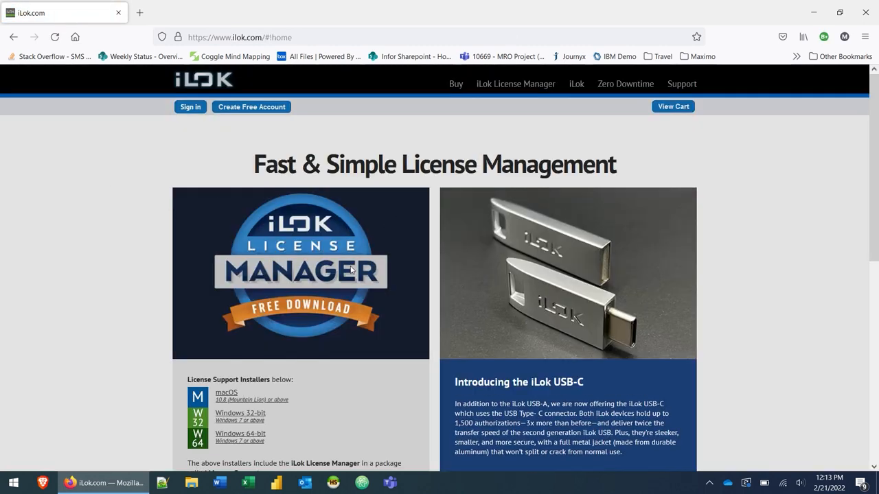
mouse_move(251, 107)
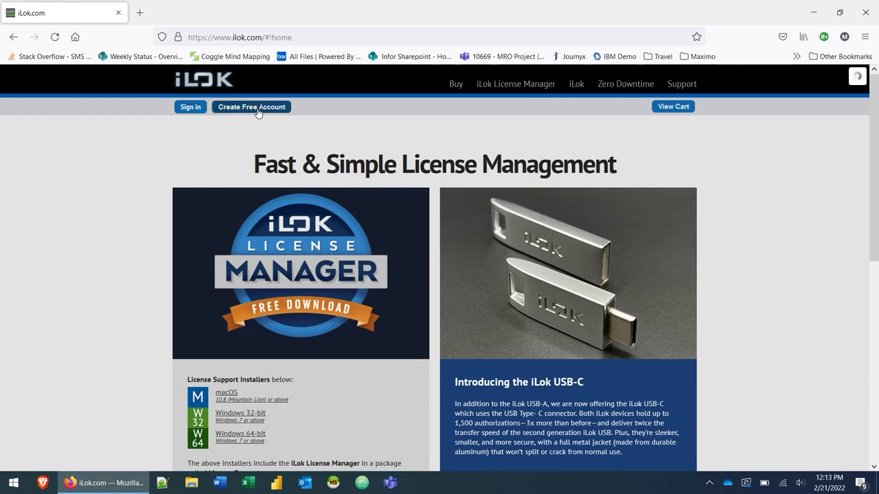
Start Create Free Account and scroll through the registration form on iLok.com.
left_click(251, 108)
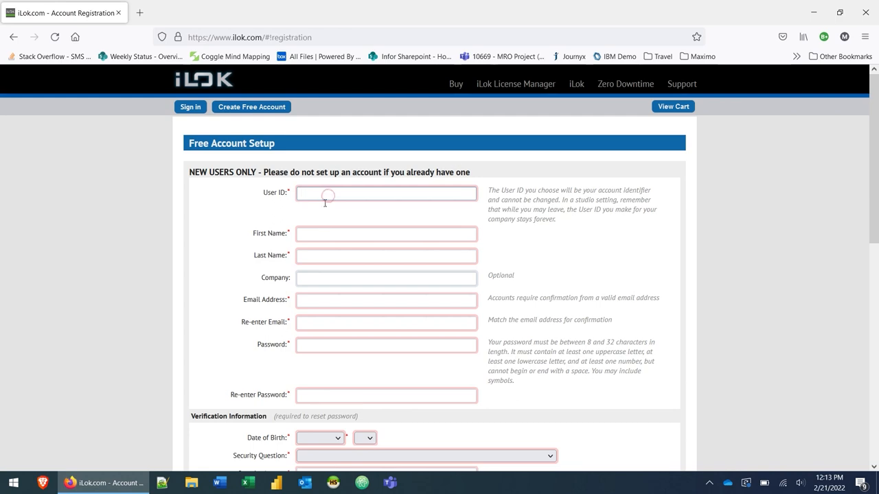
scroll("down", 3)
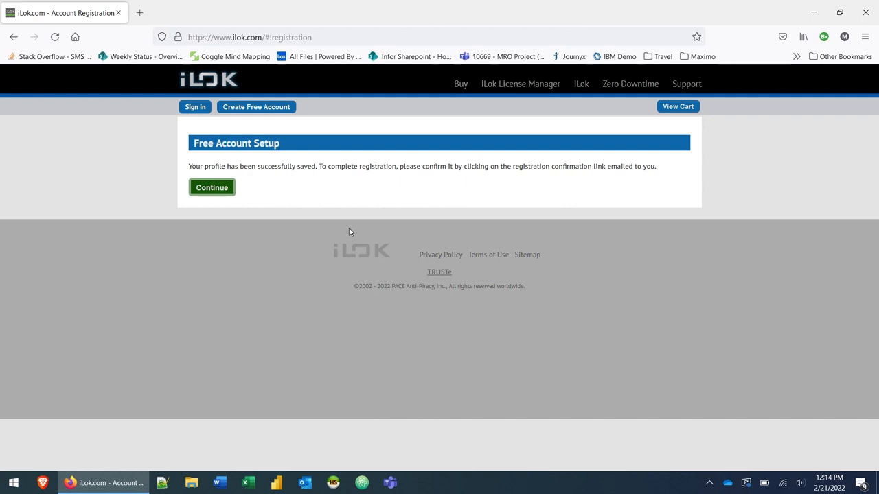
mouse_move(508, 228)
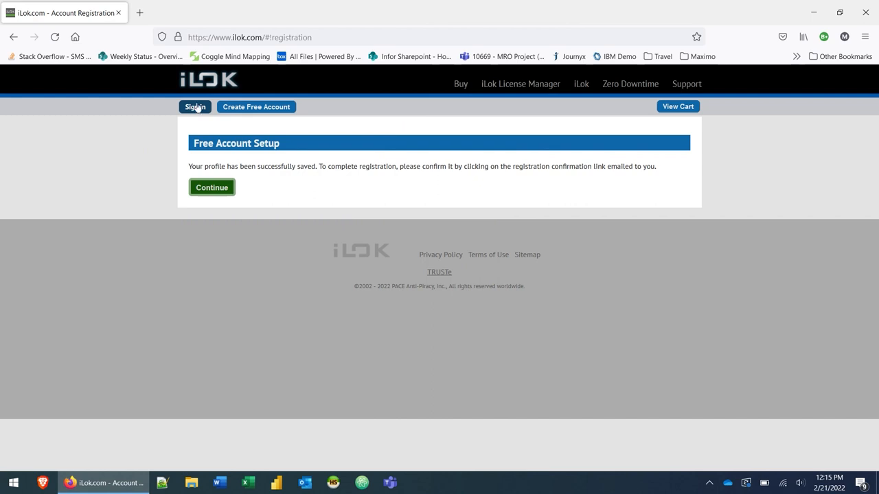
mouse_move(520, 83)
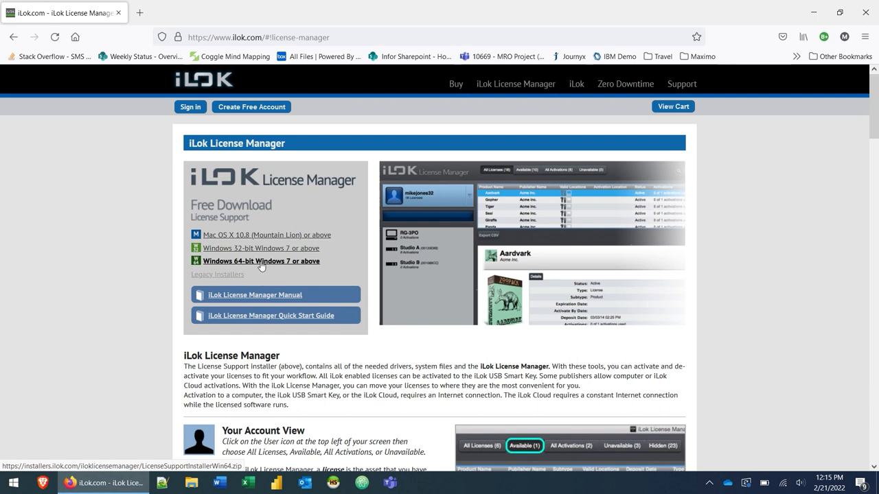
Download the Windows 64-bit License Manager installer zip, saving the file.
left_click(261, 261)
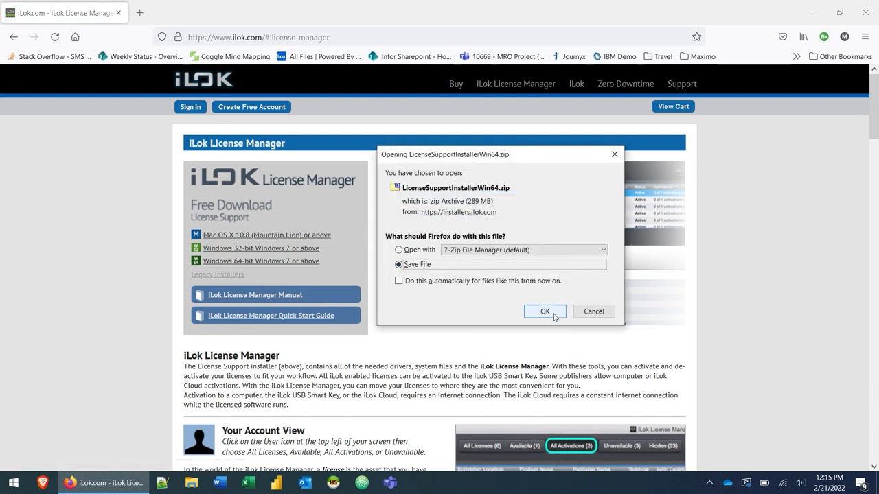
left_click(543, 310)
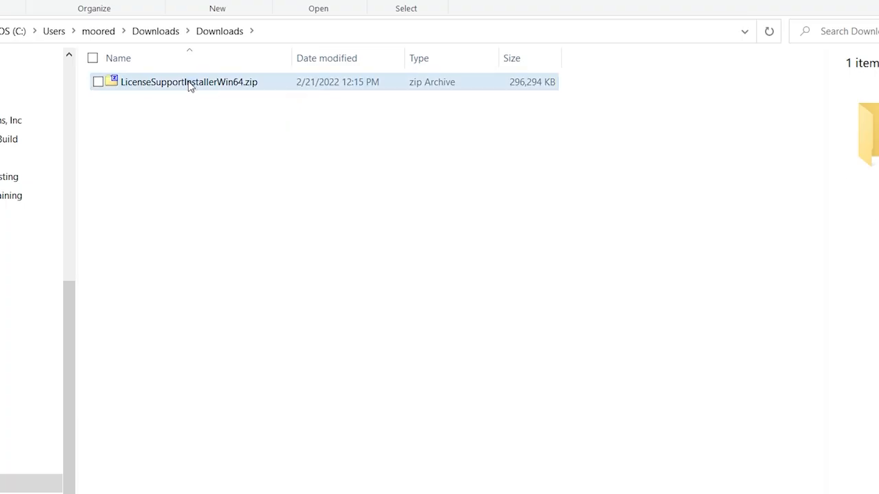
Extract the zip with 7-Zip to 'LicenseSupportInstallerWin64\' and select the License Support installer inside.
right_click(190, 82)
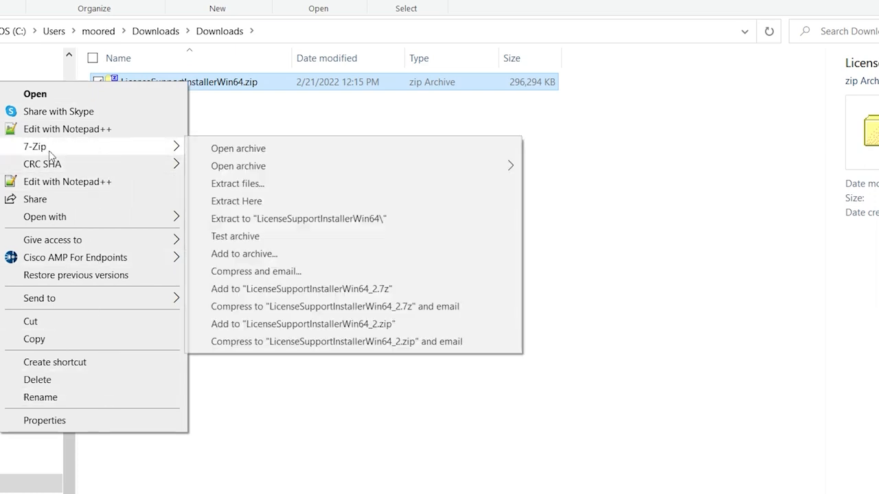
mouse_move(57, 362)
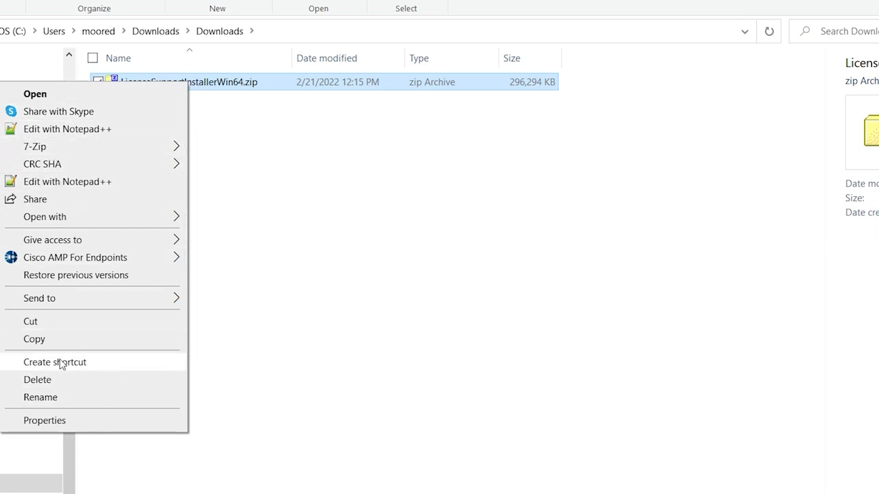
mouse_move(85, 310)
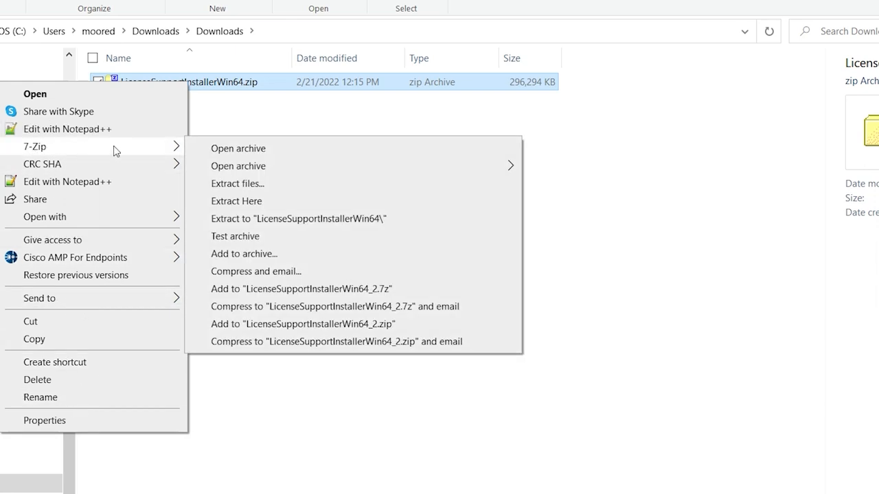
mouse_move(305, 224)
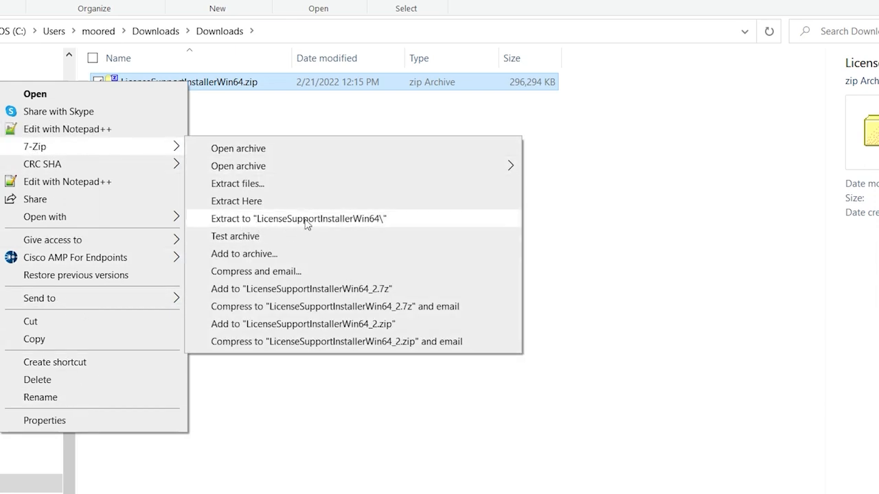
left_click(298, 219)
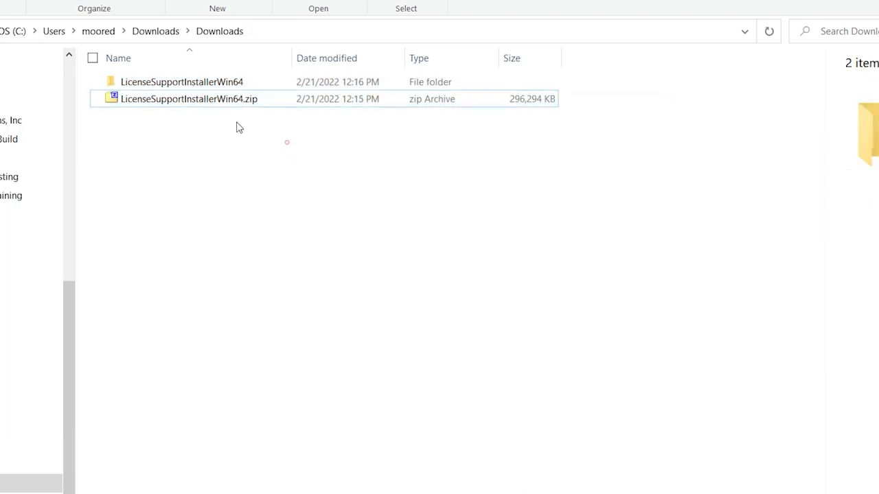
double_click(181, 82)
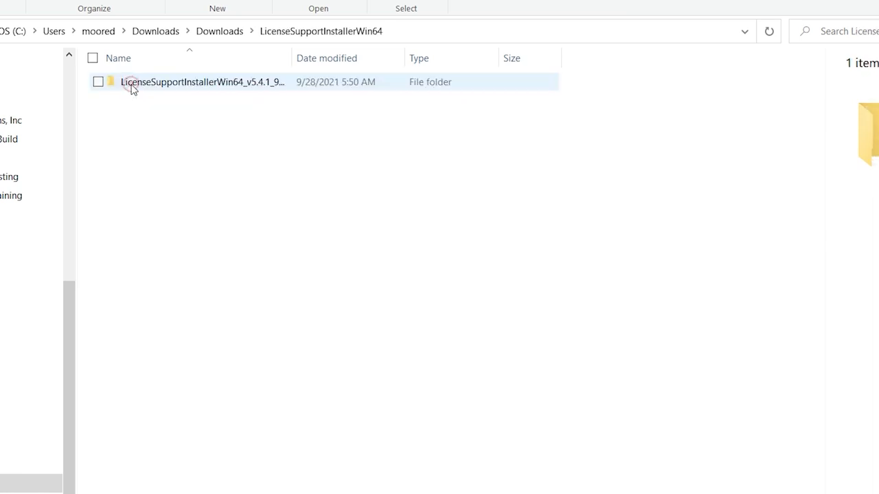
double_click(202, 82)
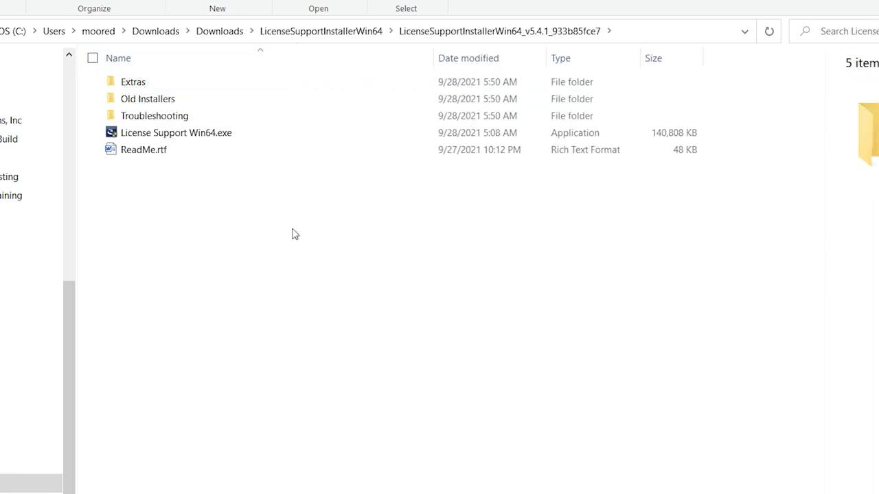
left_click(143, 150)
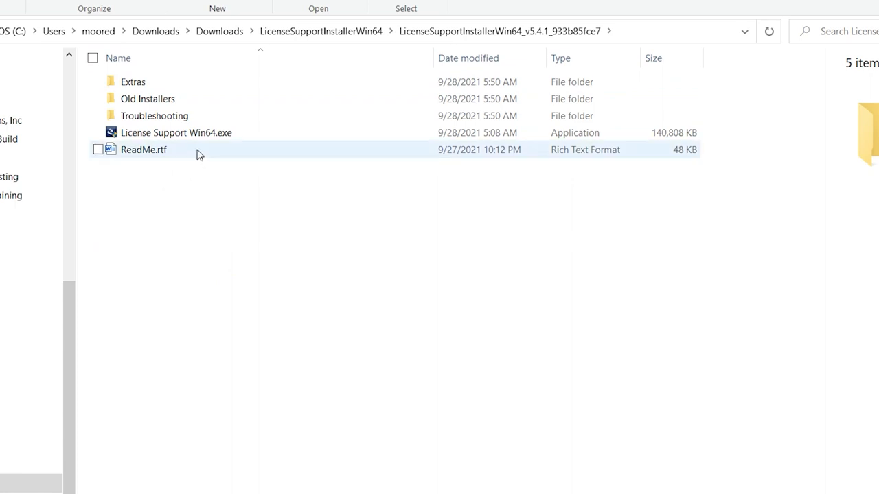
left_click(176, 132)
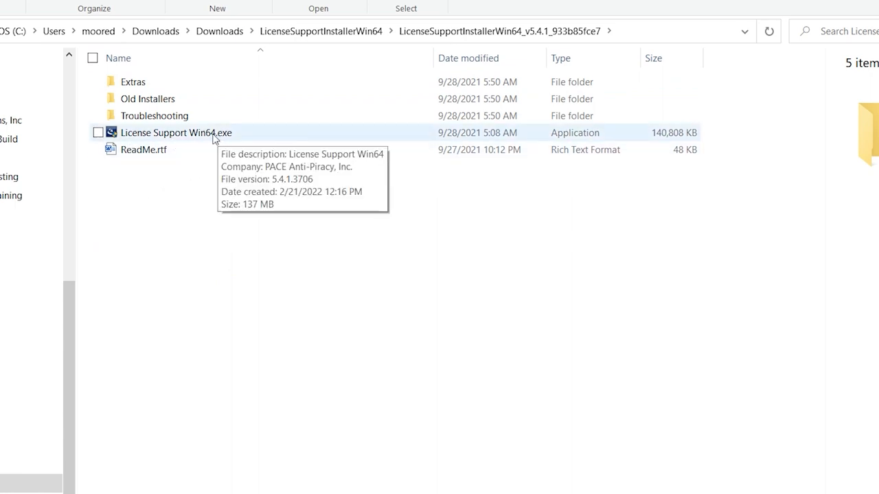
Install PACE License Support Win64, accepting the license agreement, and finish the wizard.
double_click(176, 131)
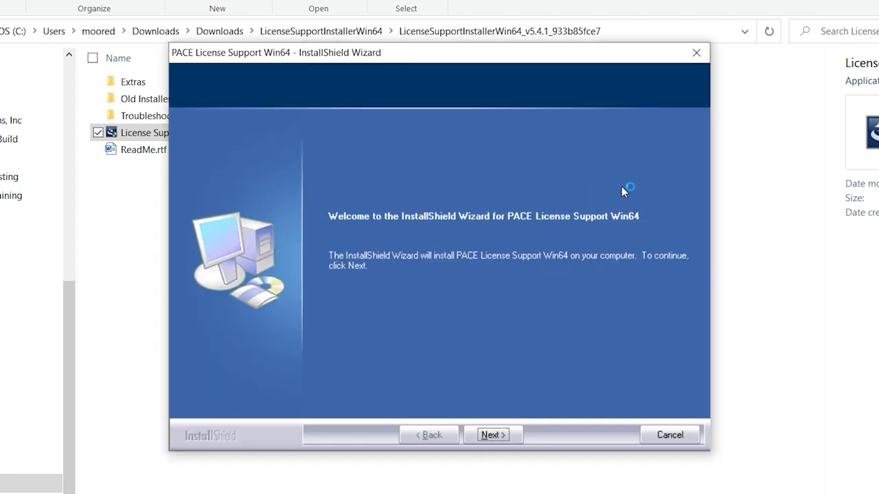
mouse_move(493, 241)
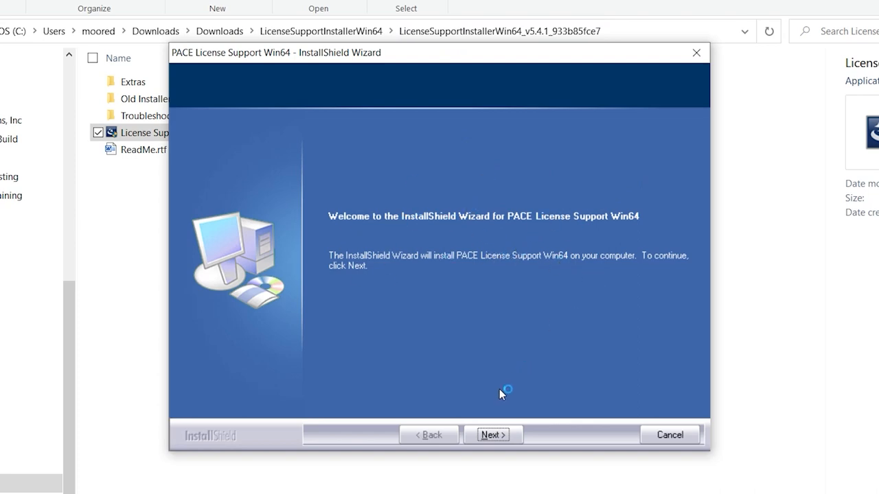
left_click(492, 433)
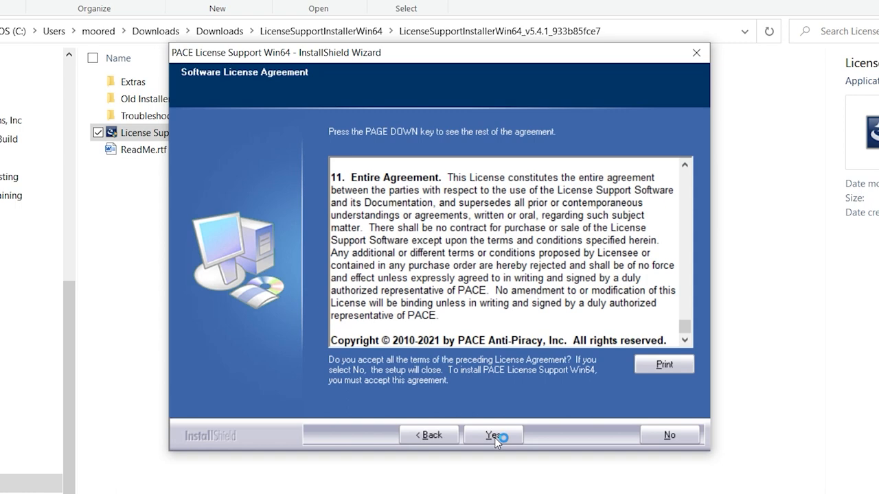
left_click(492, 434)
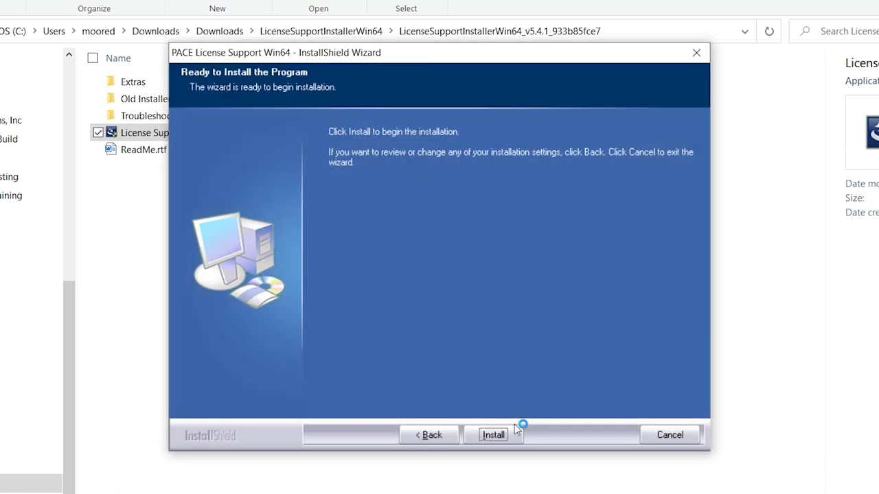
left_click(493, 434)
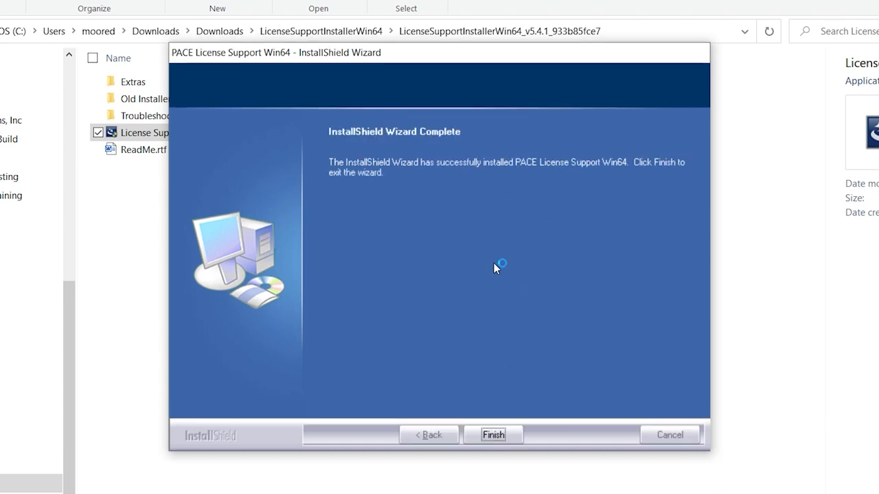
left_click(493, 434)
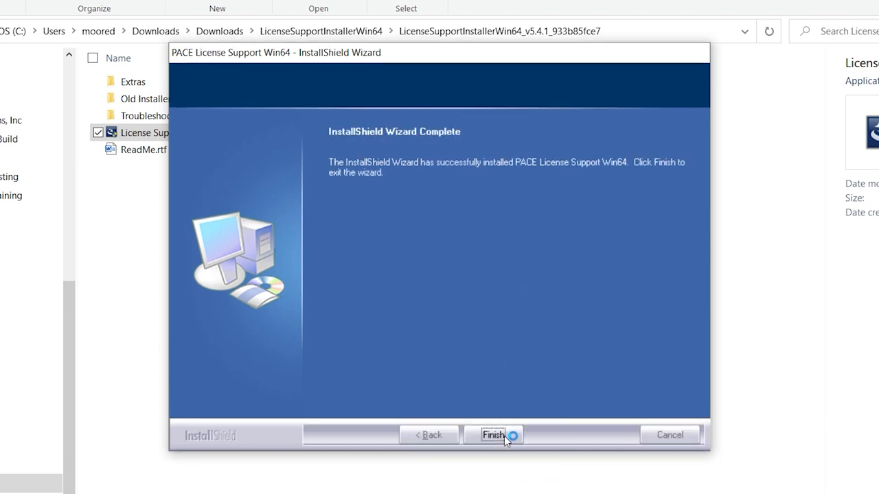
left_click(493, 434)
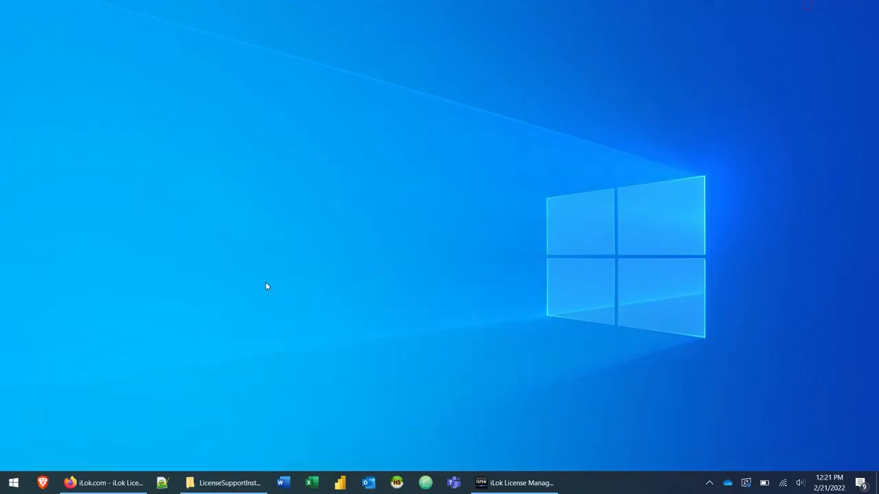
mouse_move(116, 349)
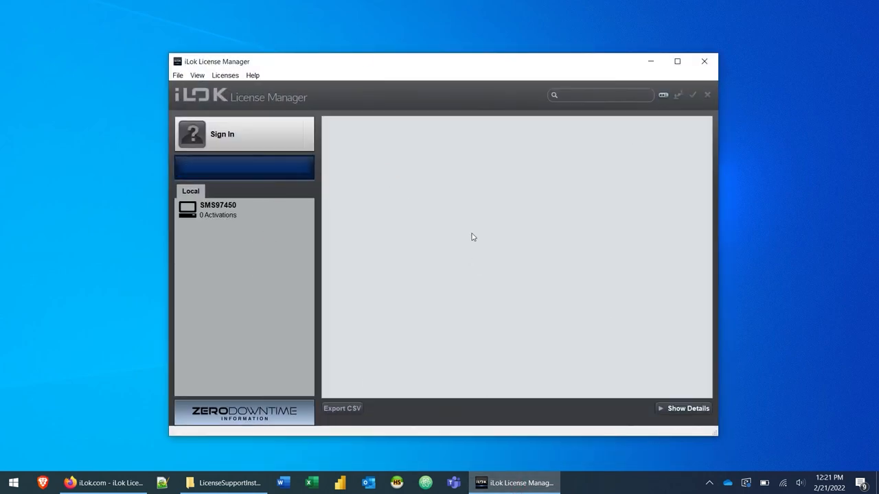
mouse_move(282, 271)
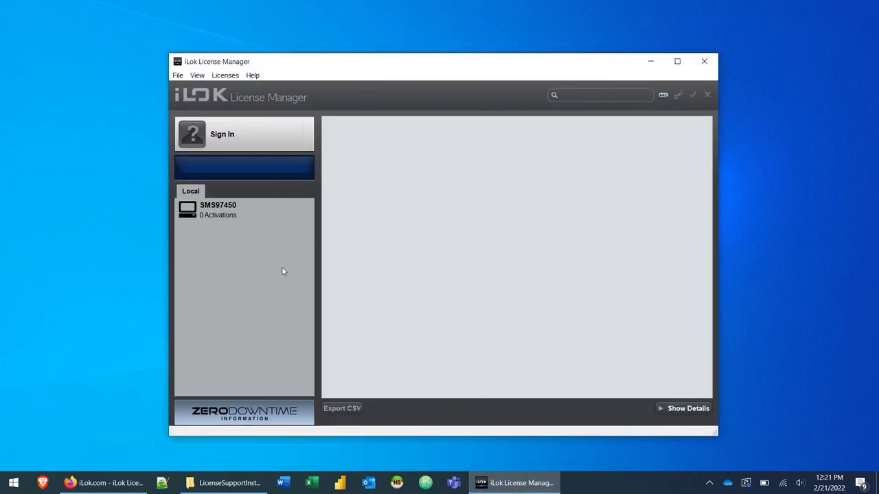
View this computer's entry under Local showing 0 activations.
left_click(217, 208)
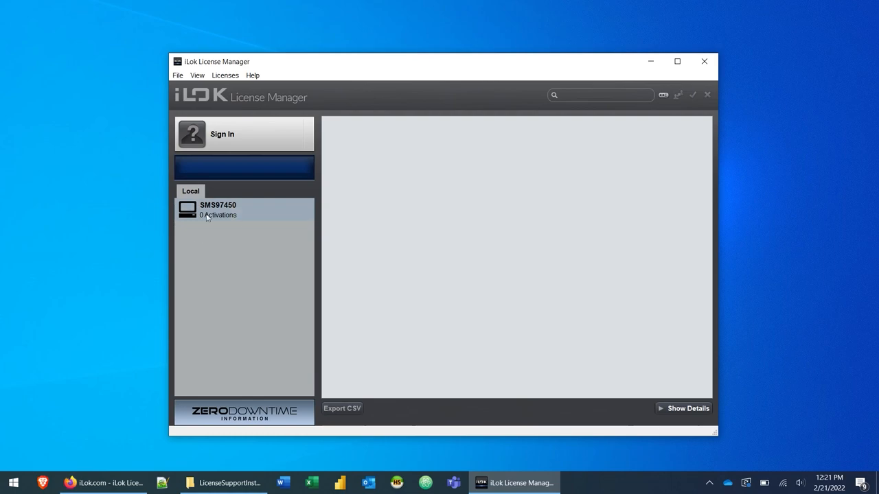
mouse_move(228, 221)
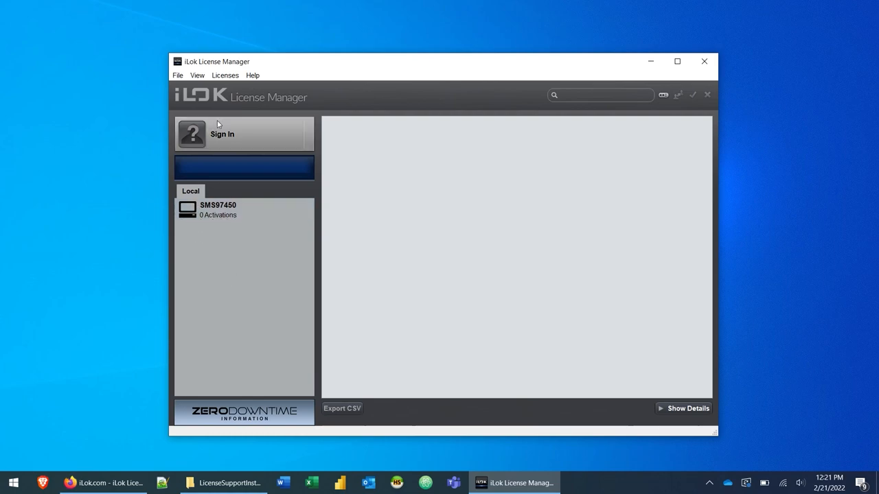
Sign in with the new iLok User ID and password, remembering the credentials.
left_click(244, 134)
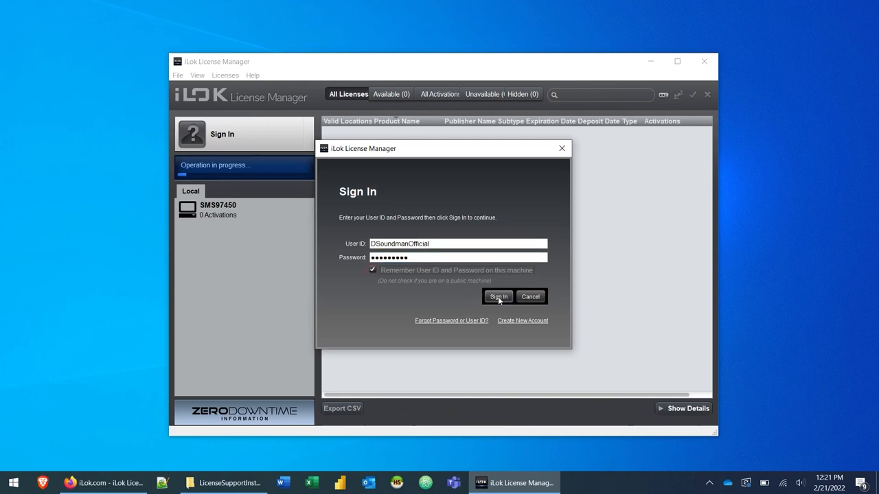
left_click(497, 296)
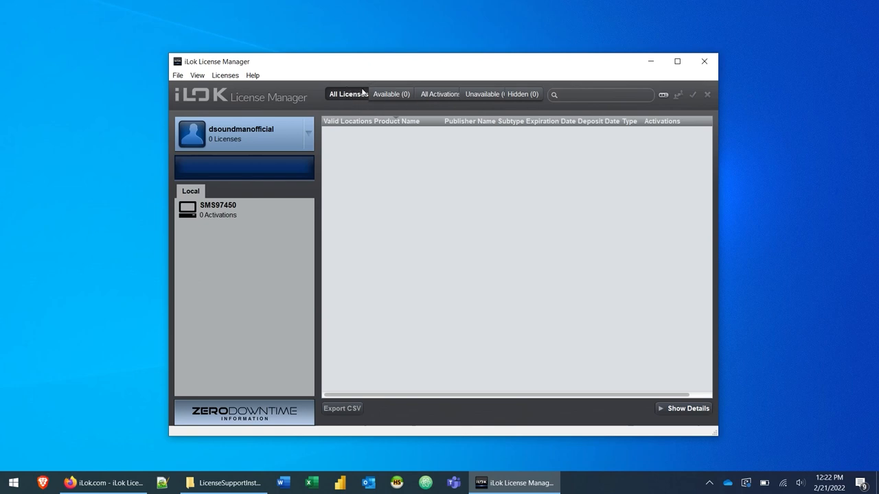
left_click(481, 94)
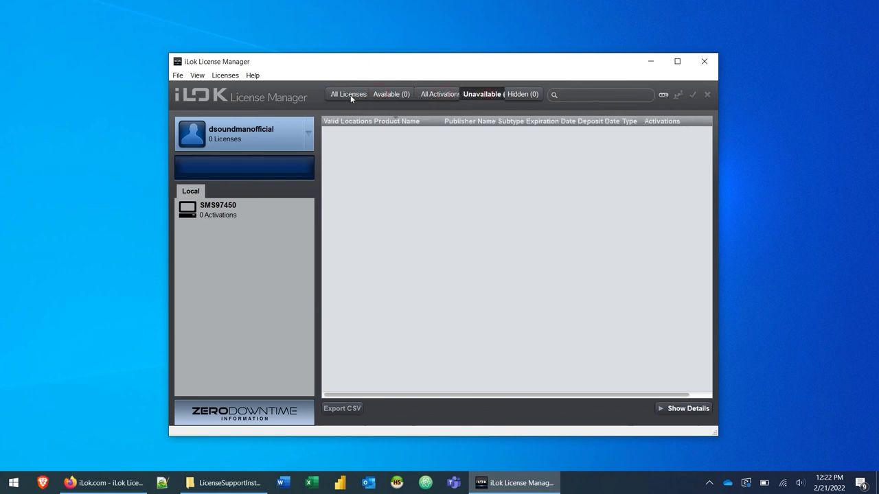
left_click(347, 94)
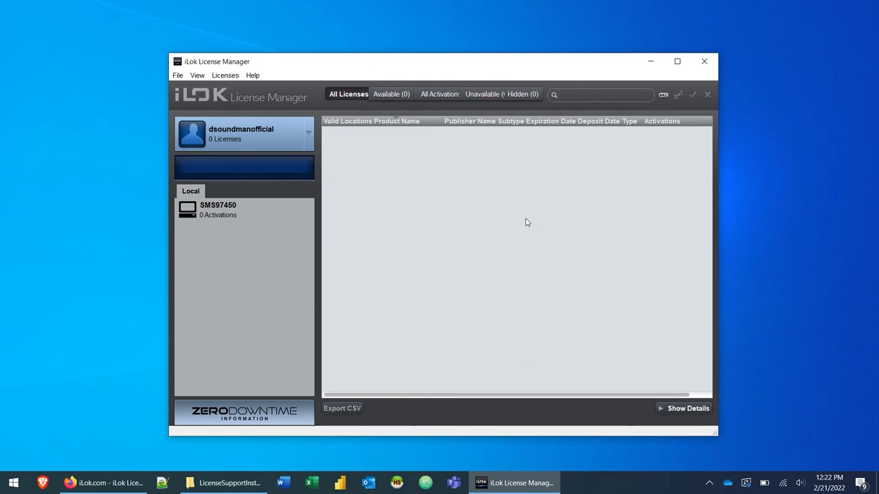
mouse_move(426, 248)
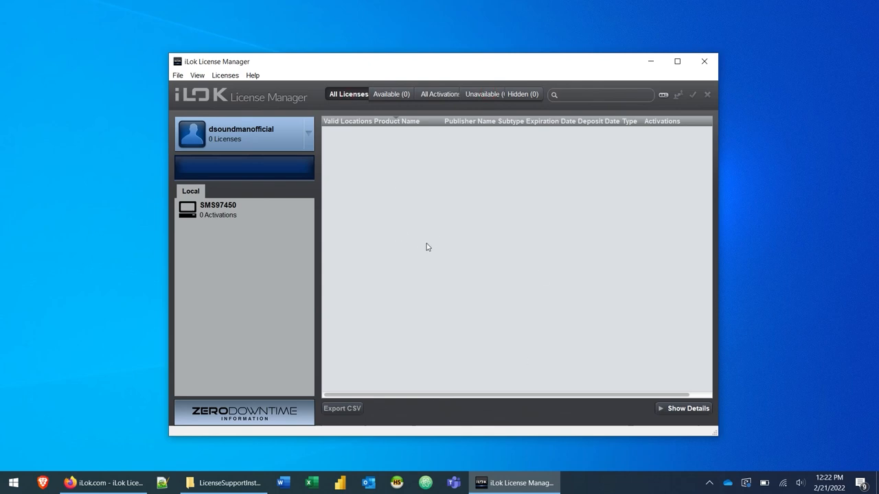
mouse_move(487, 244)
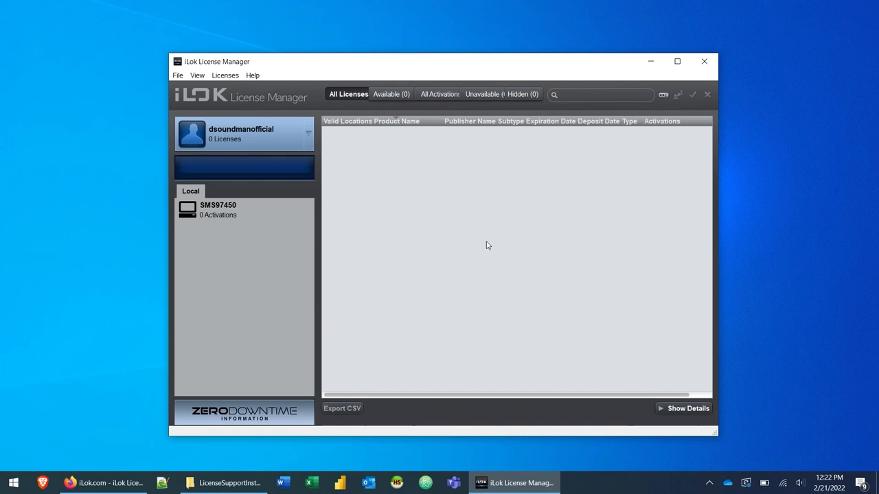
mouse_move(489, 256)
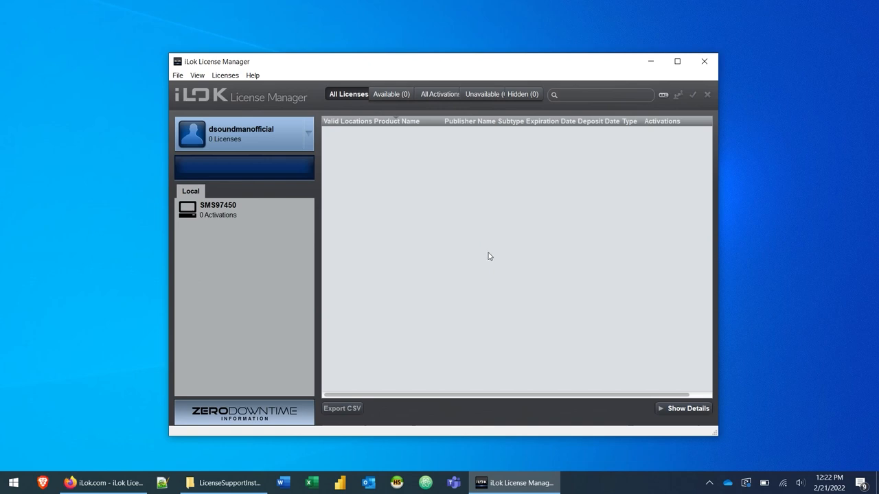
mouse_move(577, 222)
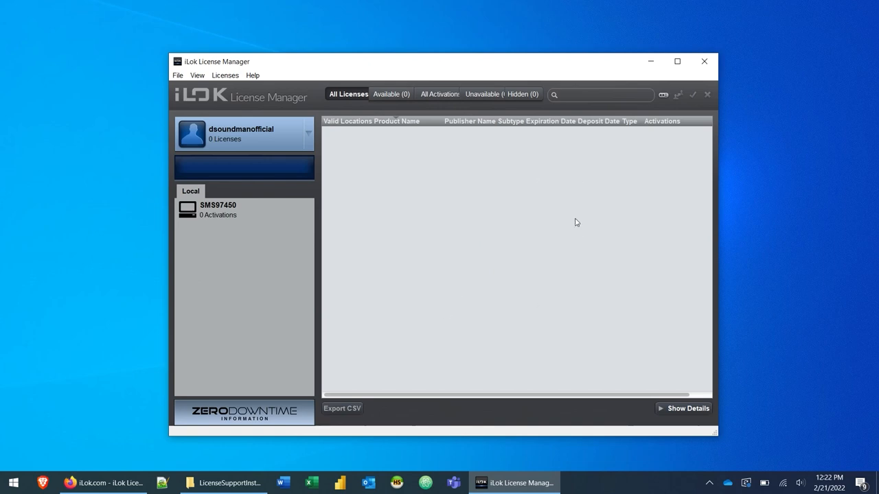
mouse_move(420, 198)
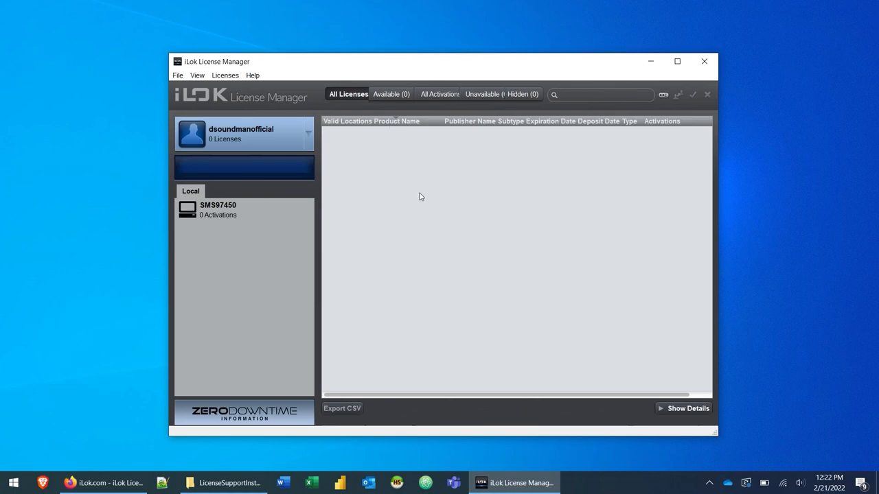